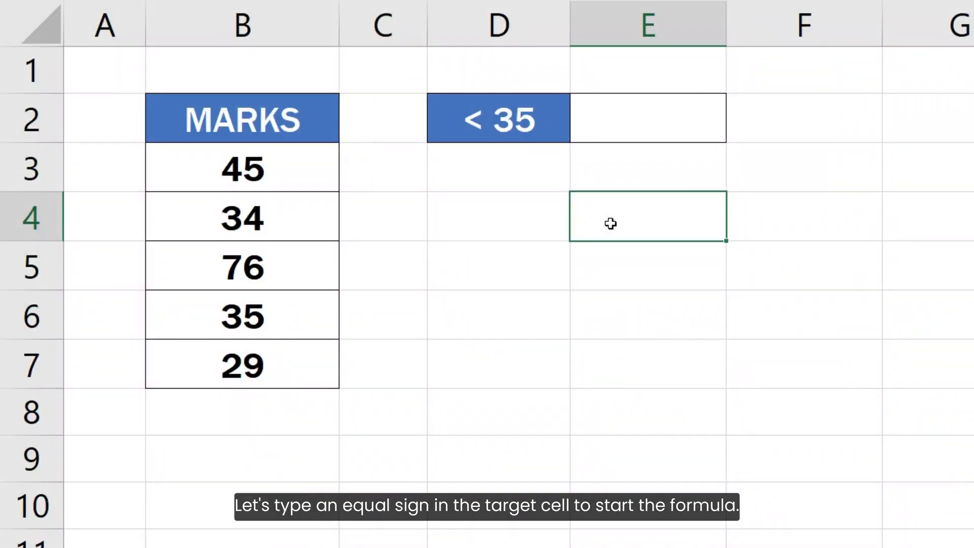
Step: Begin =COUNTIF( in cell E2 beside the < 35 label
left_click(648, 118)
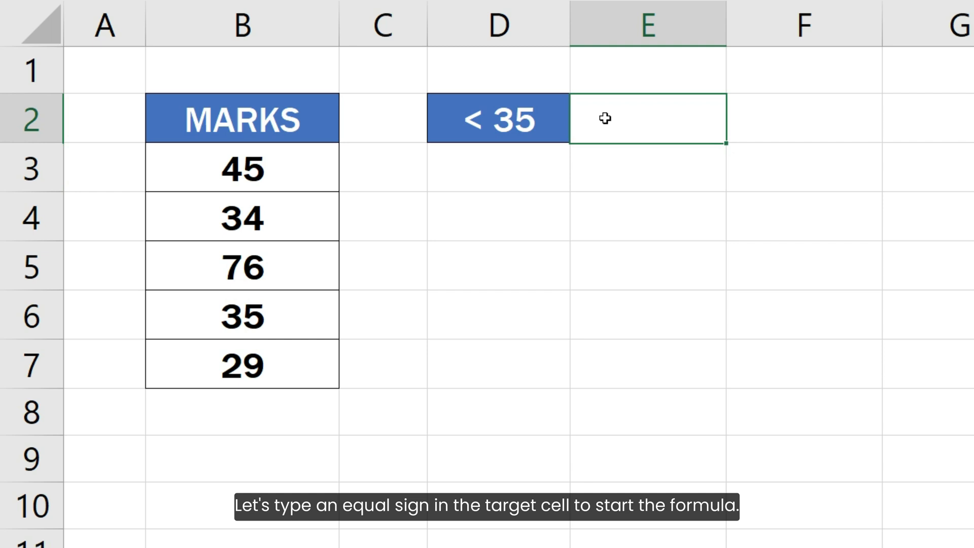
type("=C")
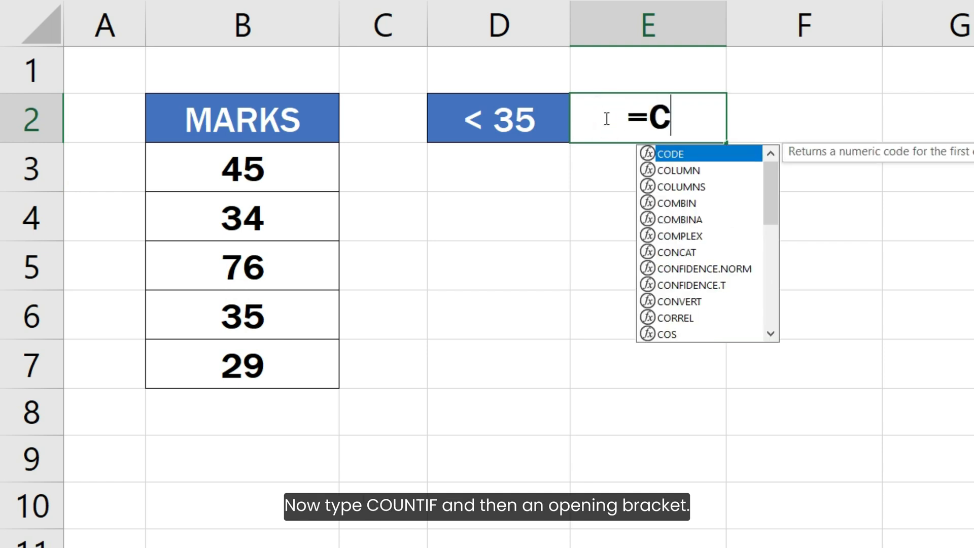
type("OUNTIF")
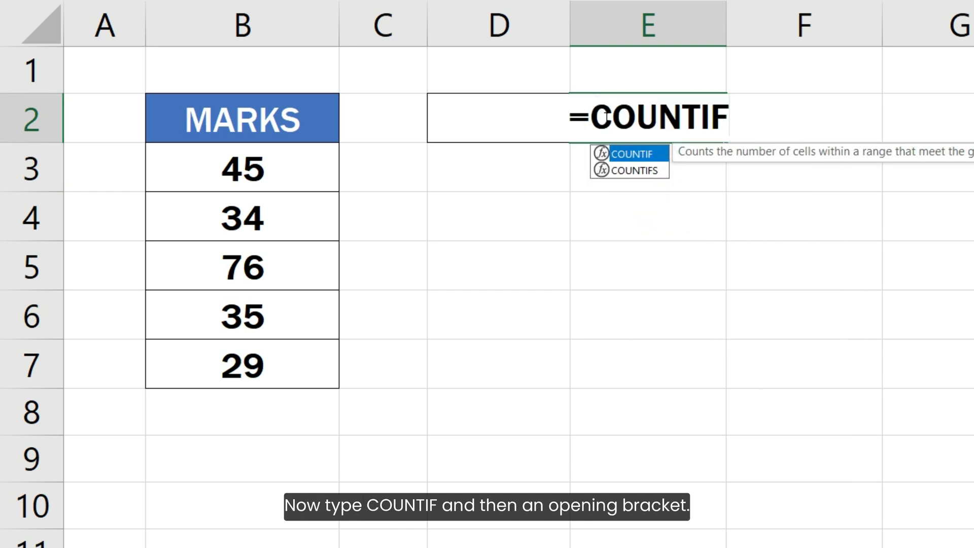
type("(")
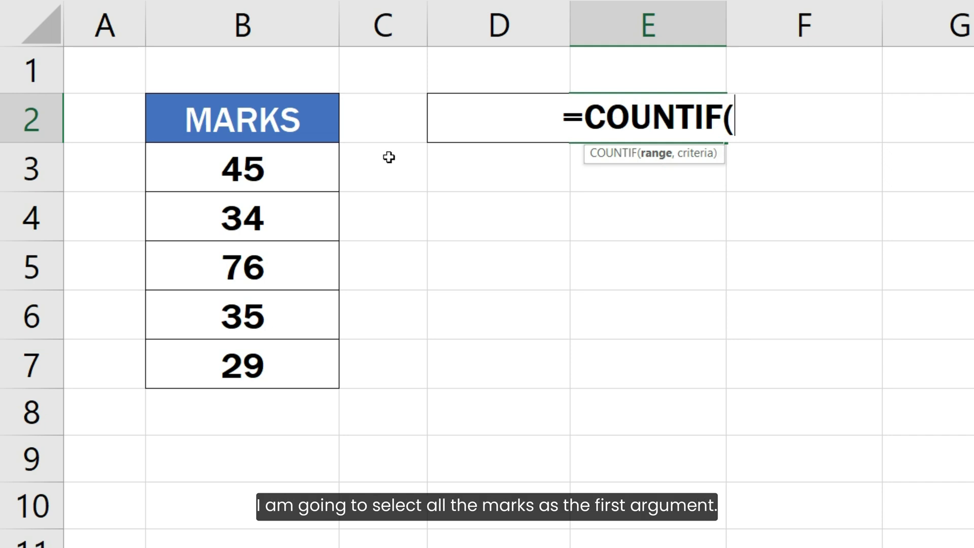
Step: Complete the formula as =COUNTIF(B3:B7, "<35") using the marks range
left_click_drag(241, 167, 241, 365)
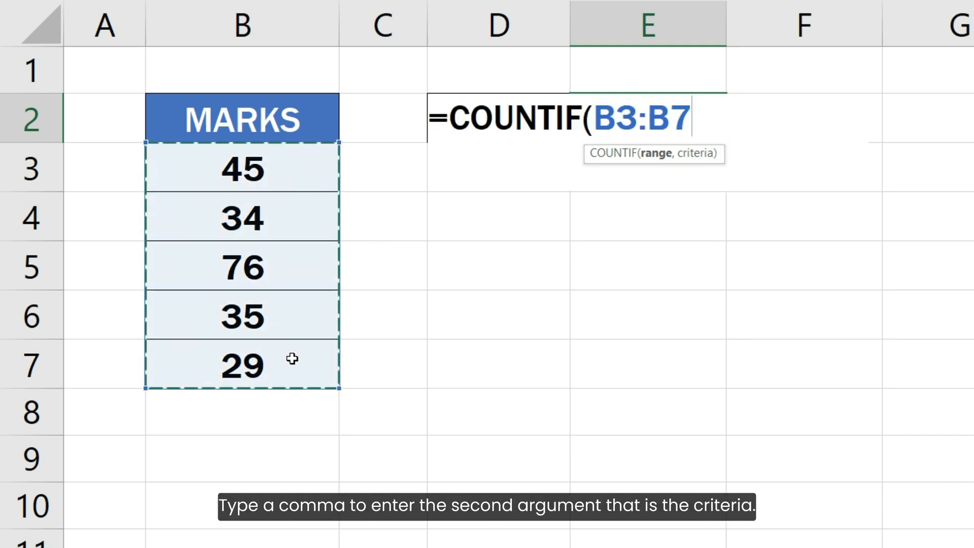
type(",")
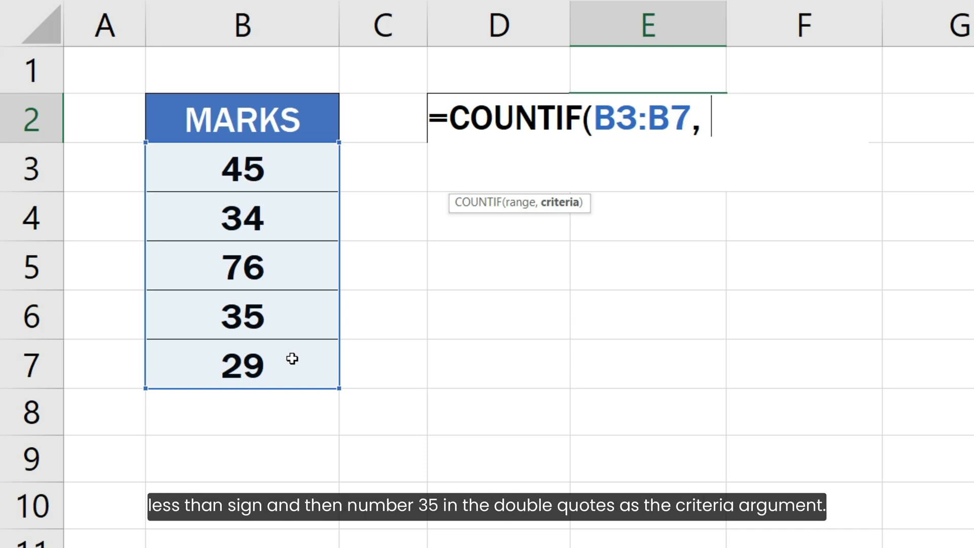
type("\"<")
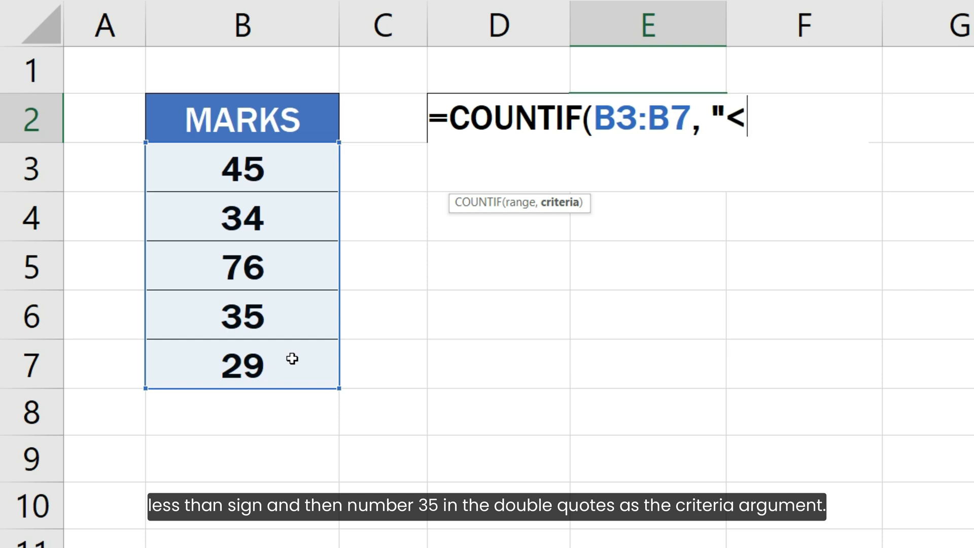
type("35")
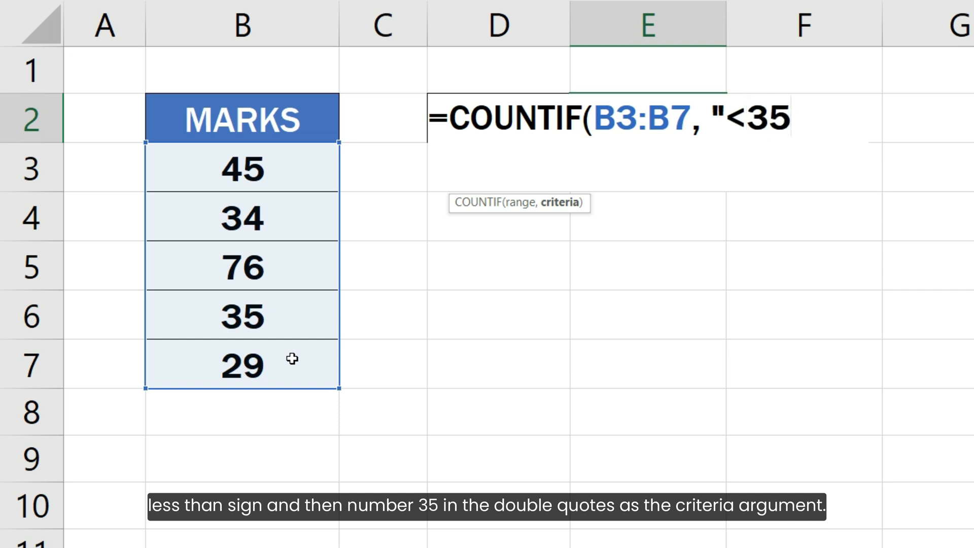
type("\")")
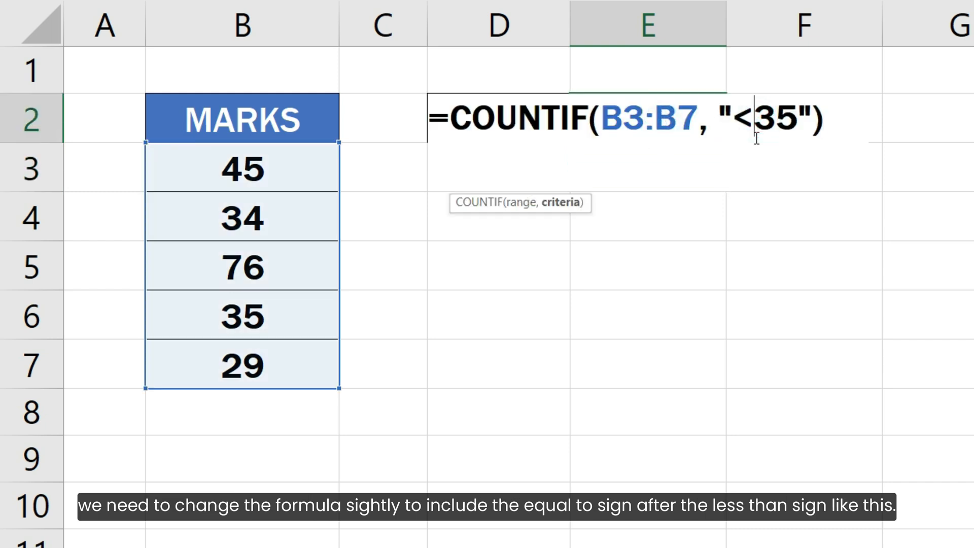
Step: Change the criterion to "<=35" so the count returns 3
type("=")
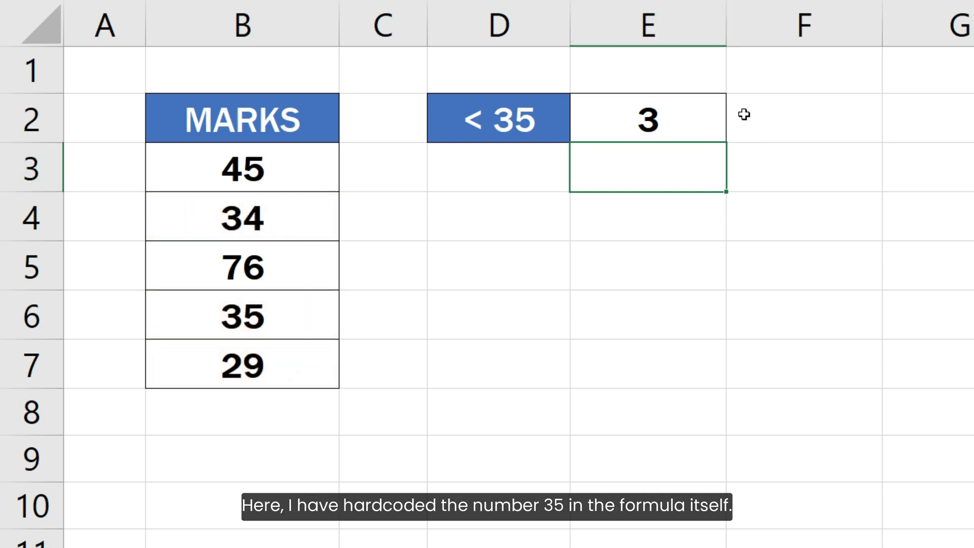
left_click(648, 118)
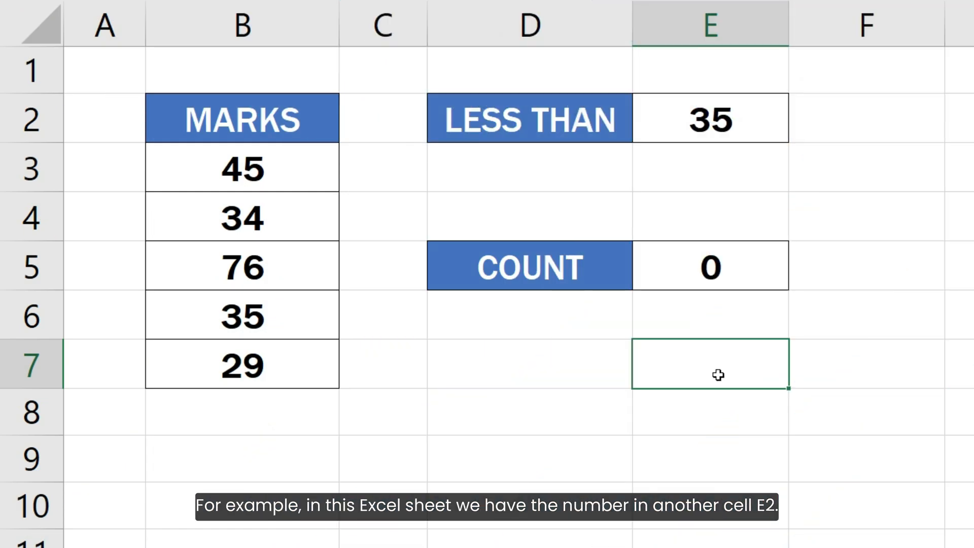
Step: Enter =COUNTIF(B3:B7,"<E2") in E5, showing the quoted reference returns 0
left_click(711, 120)
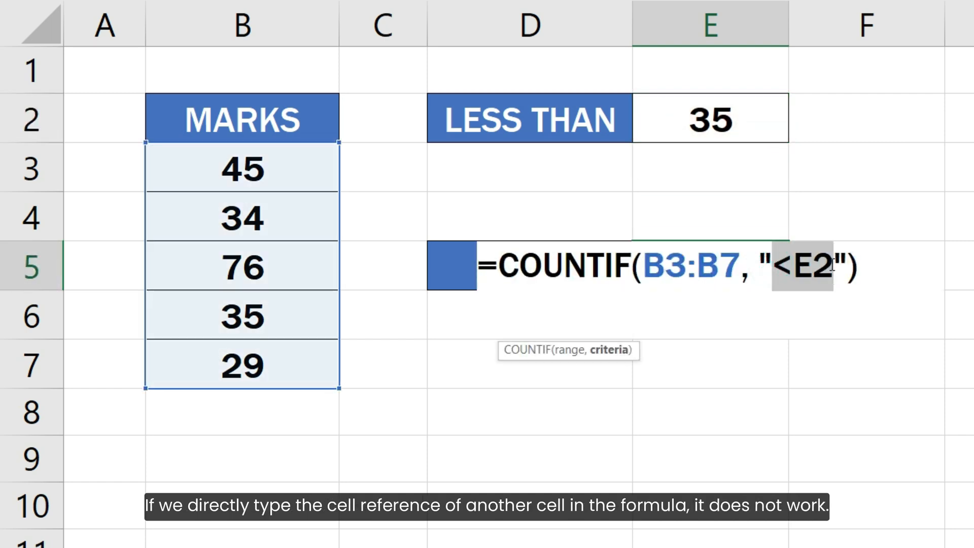
key("Enter")
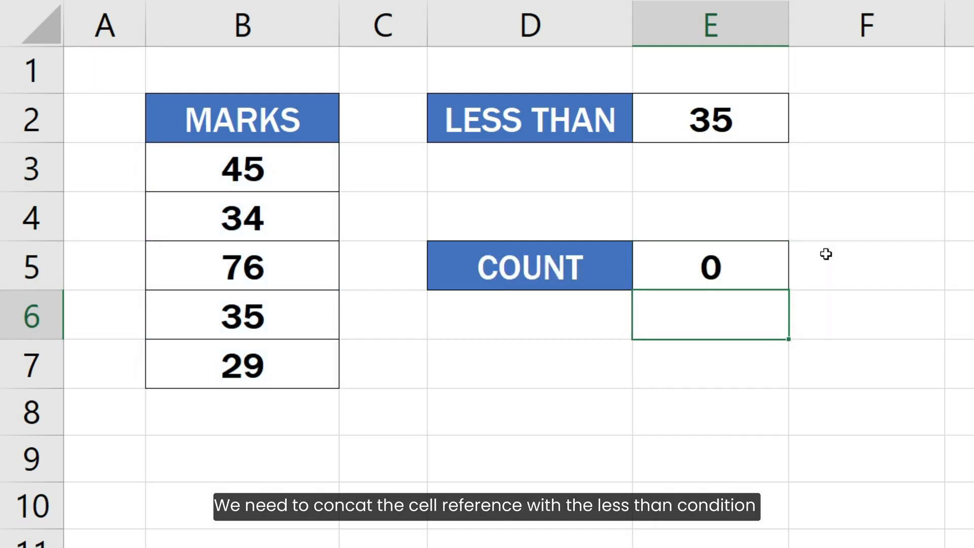
Step: Retype the E5 COUNTIF with criterion "<"& joined to cell E2
type("=COUNTIF(B3:B7,")
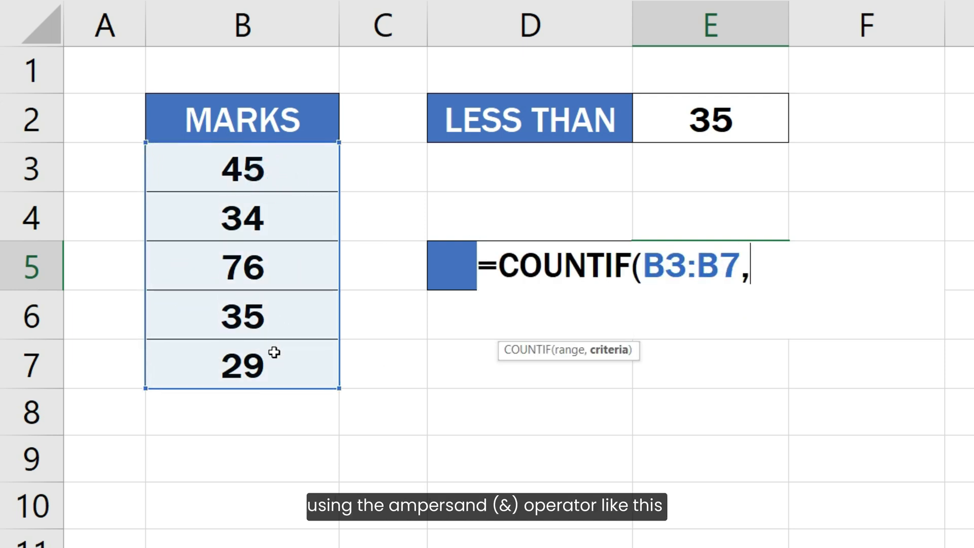
type("\"<\" &")
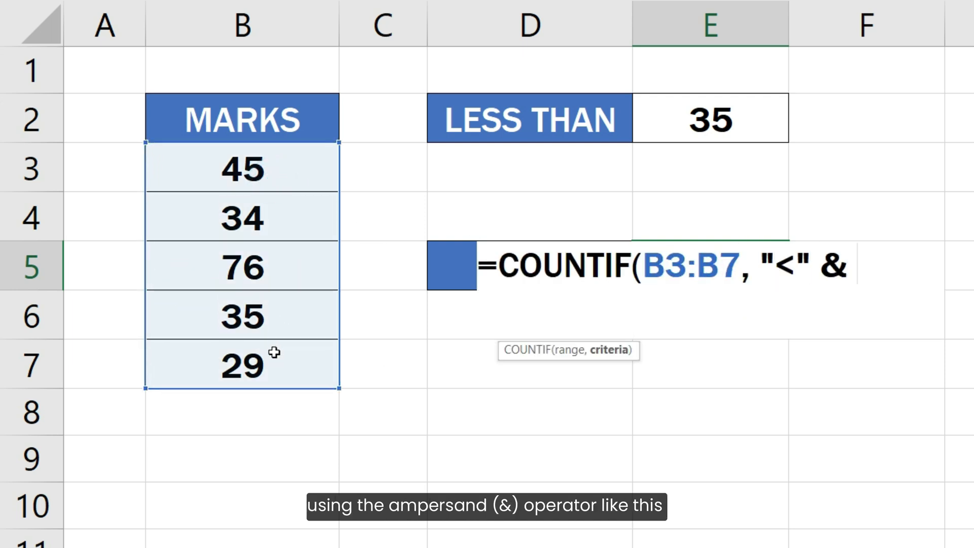
left_click(711, 118)
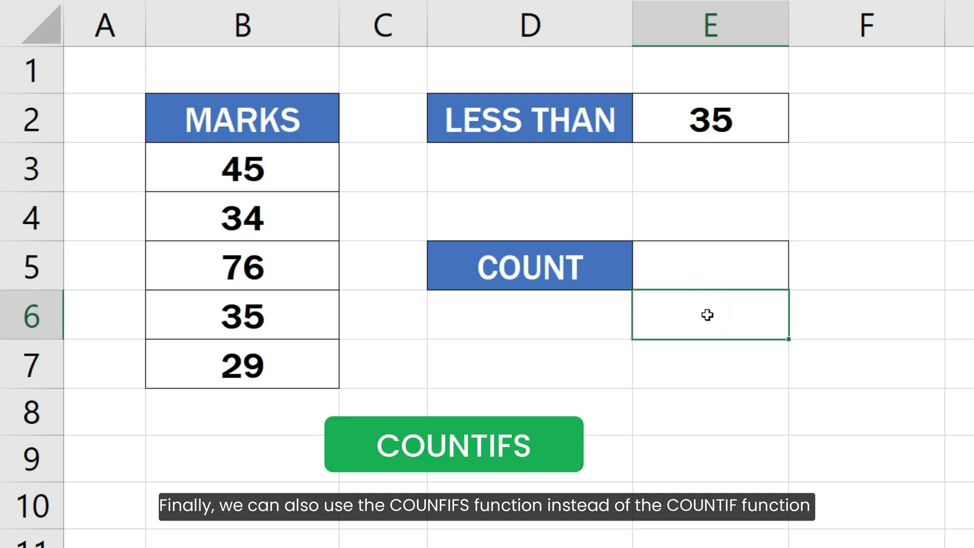
Step: Write =COUNTIFS(B3:B7, "<"&E2) in E5 to count marks below the E2 threshold
left_click(708, 267)
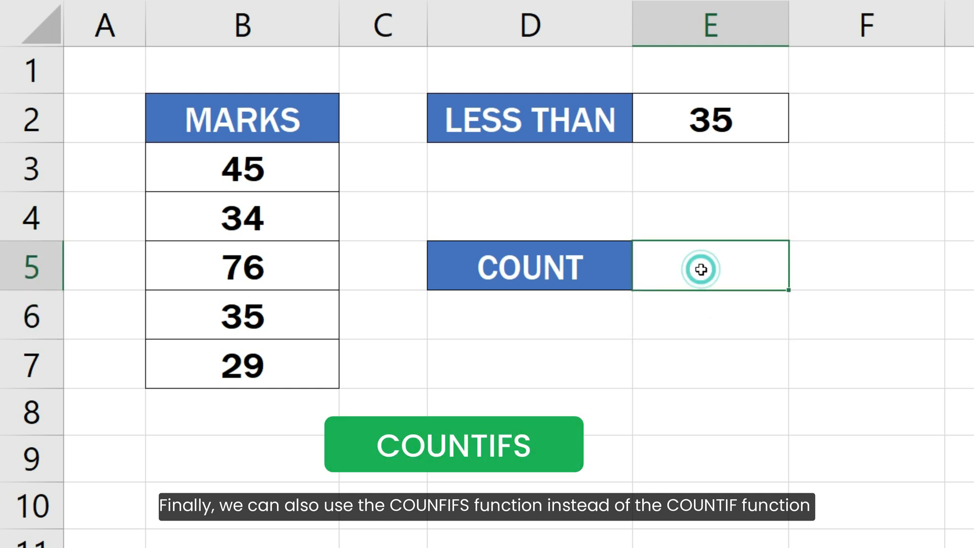
type("=COUNTIFS(B3:B7")
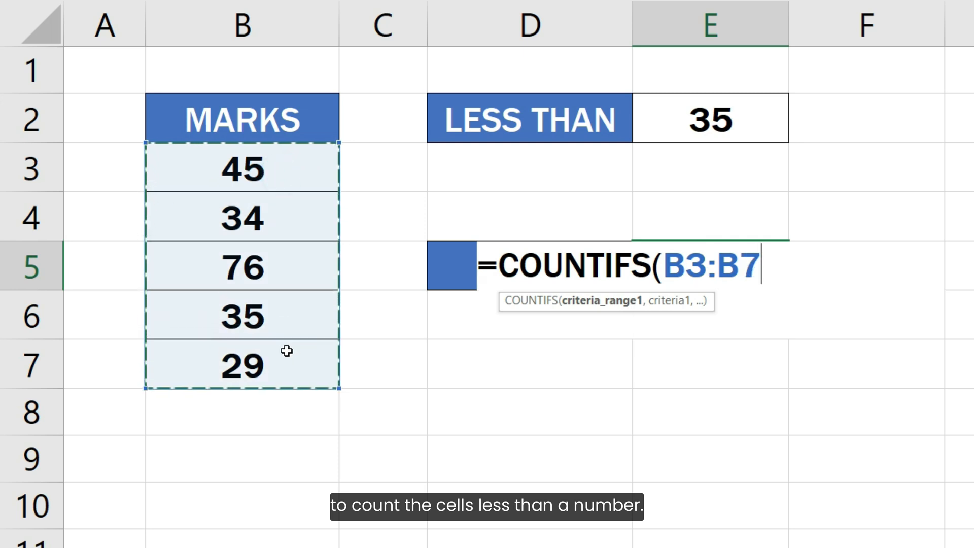
type(", \"<")
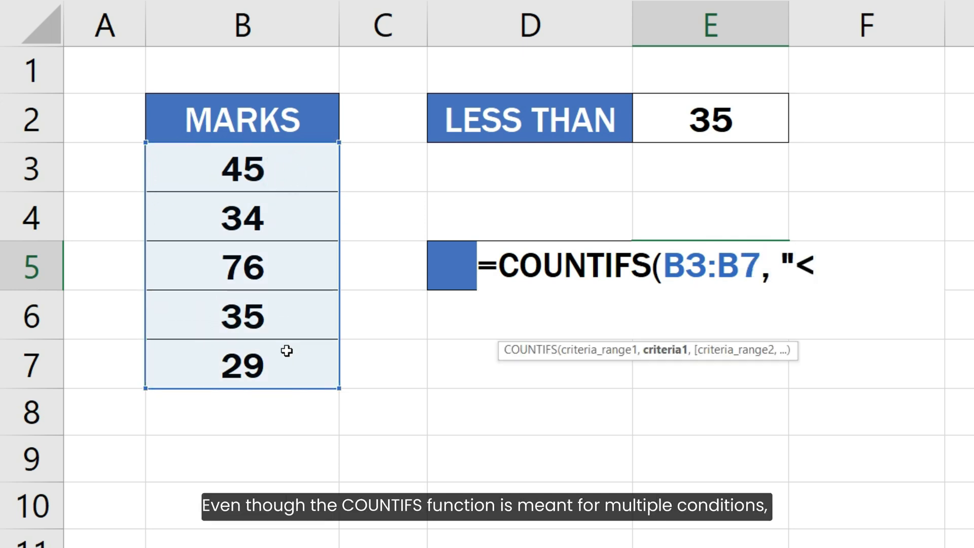
type("\" &")
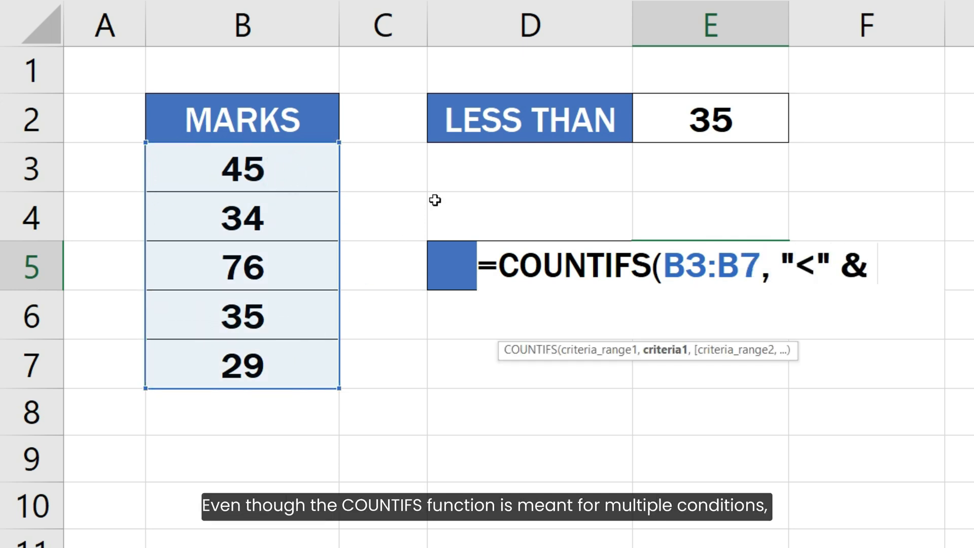
left_click(711, 118)
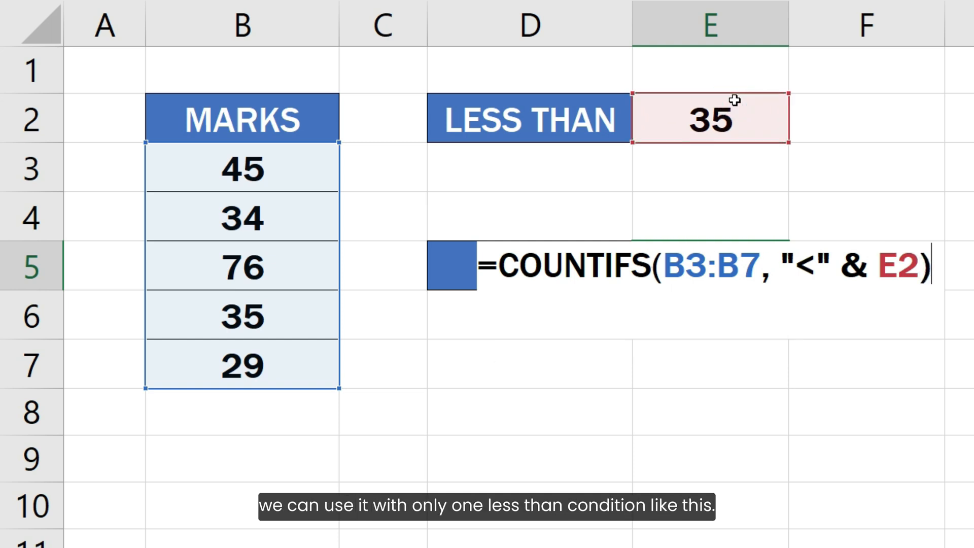